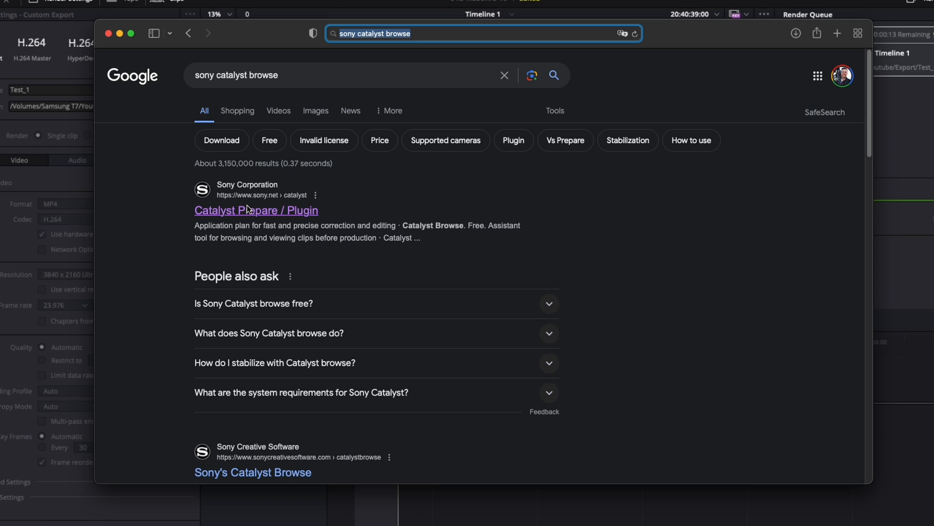
- Open the sony.net 'Catalyst Prepare / Plugin' result from the Google search results
left_click(257, 210)
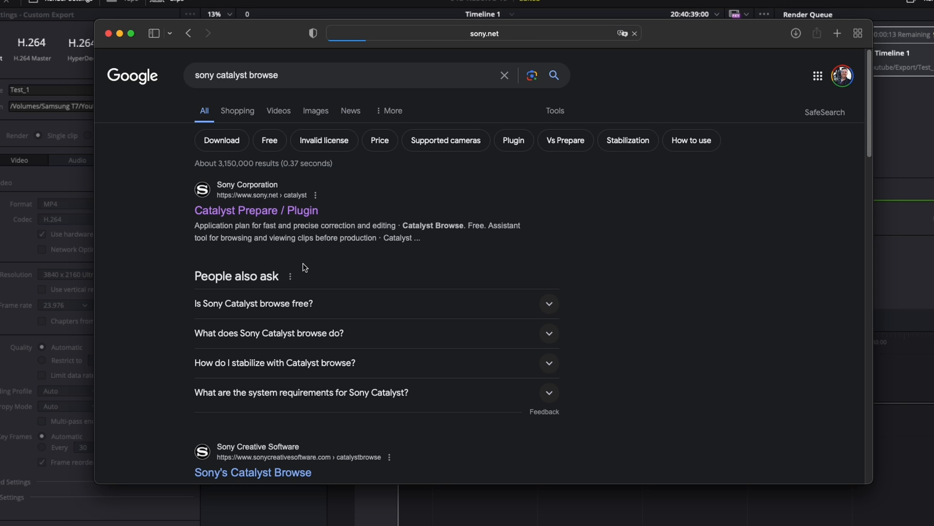
left_click(257, 210)
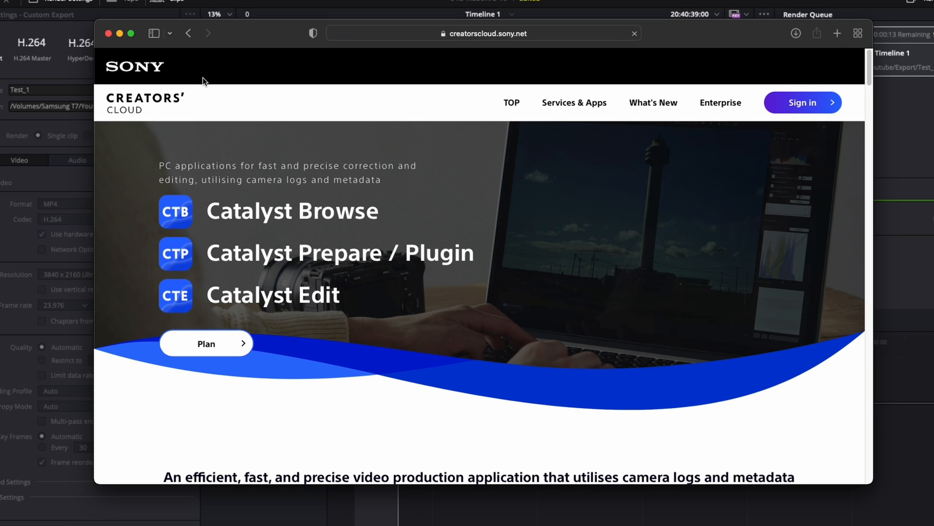
- Go to Plan, scroll to Download, and open 'Download Catalyst application'
left_click(206, 343)
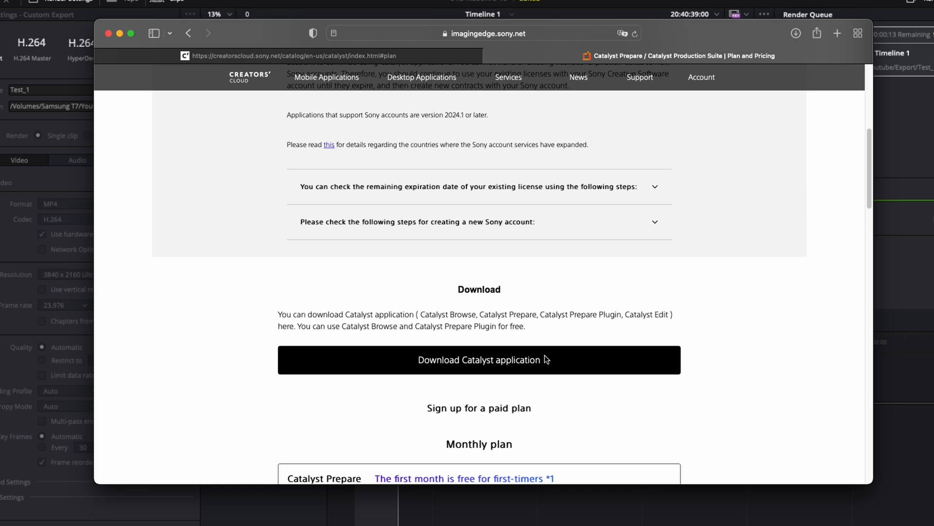
scroll("down", 3)
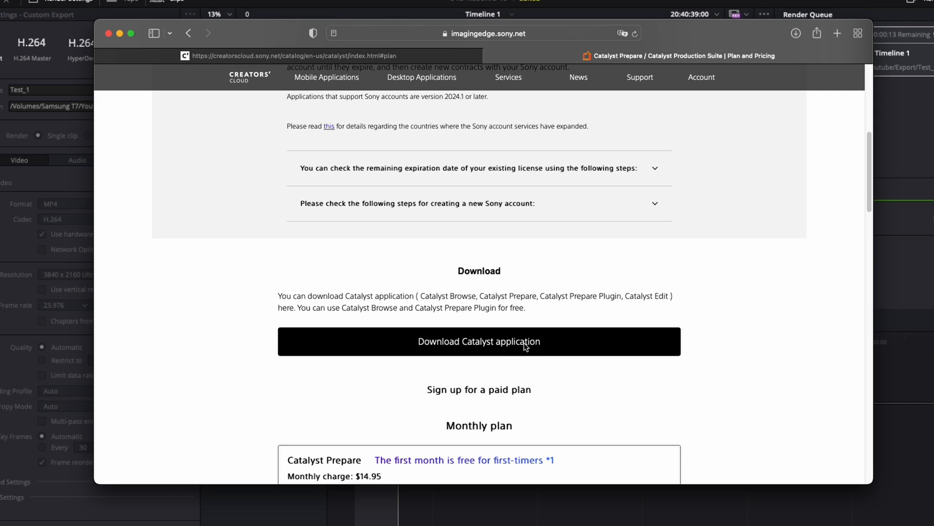
left_click(478, 341)
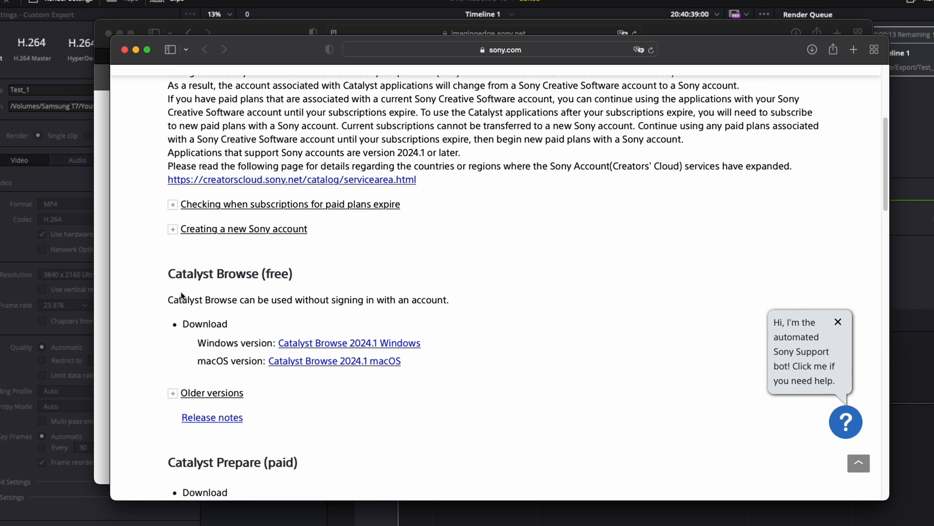
mouse_move(357, 380)
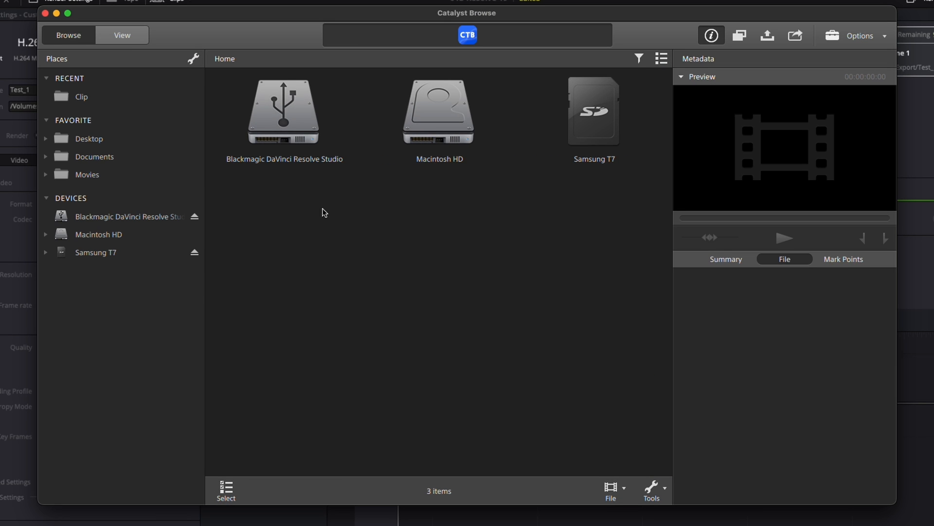
- Navigate Samsung T7 > Youtube > 012 in the browse grid to list its four clips
double_click(594, 111)
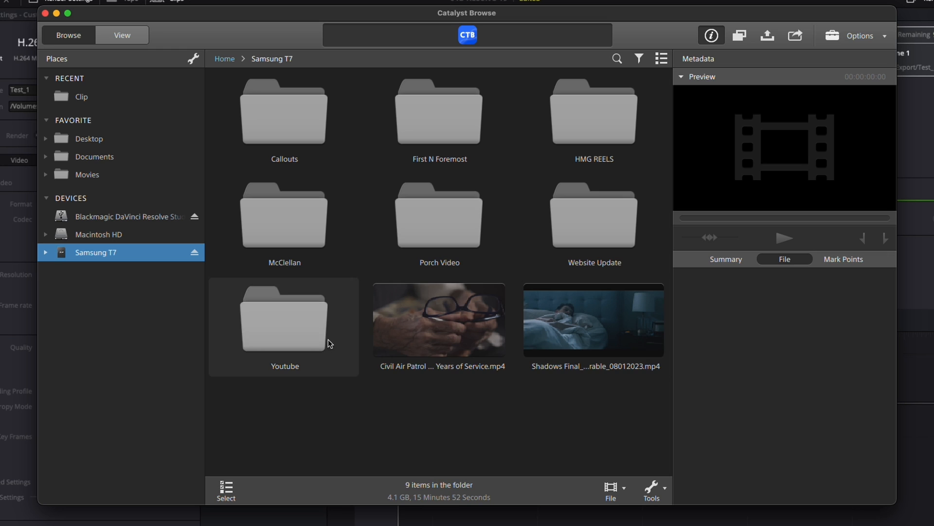
double_click(284, 318)
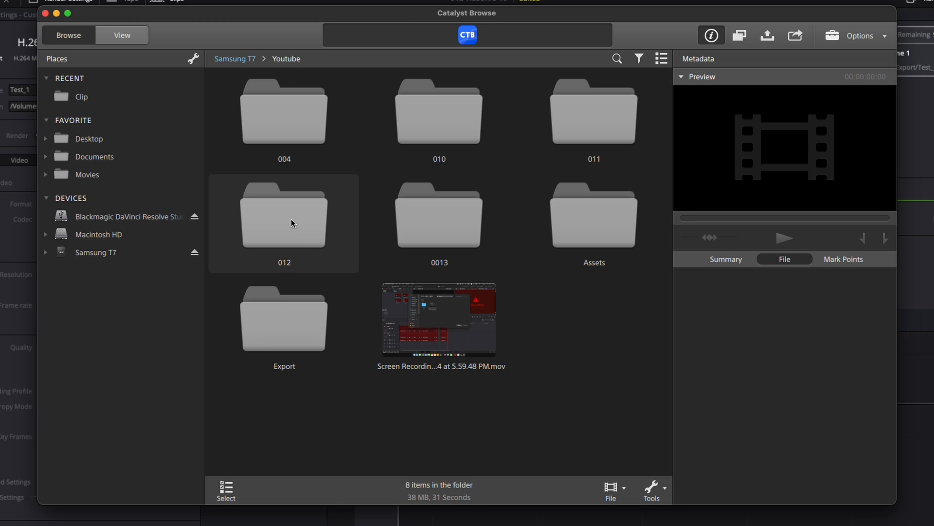
double_click(283, 218)
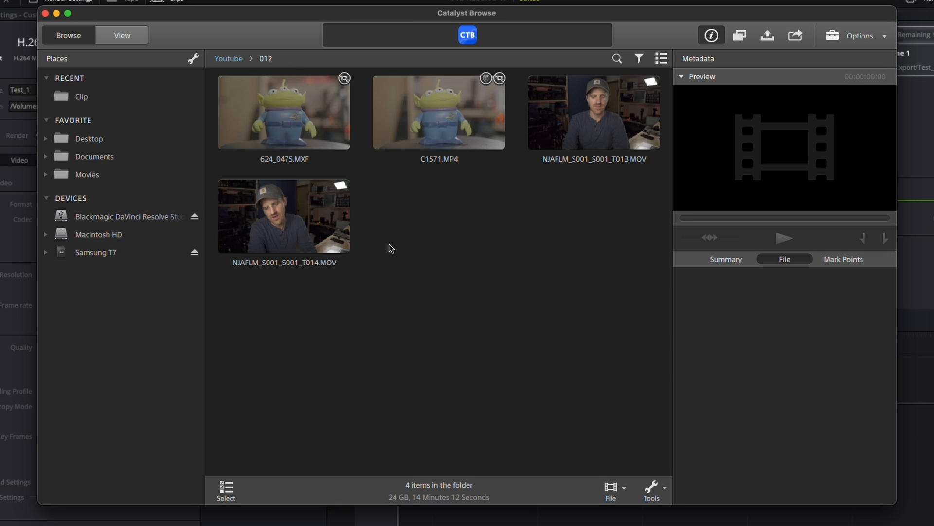
mouse_move(491, 200)
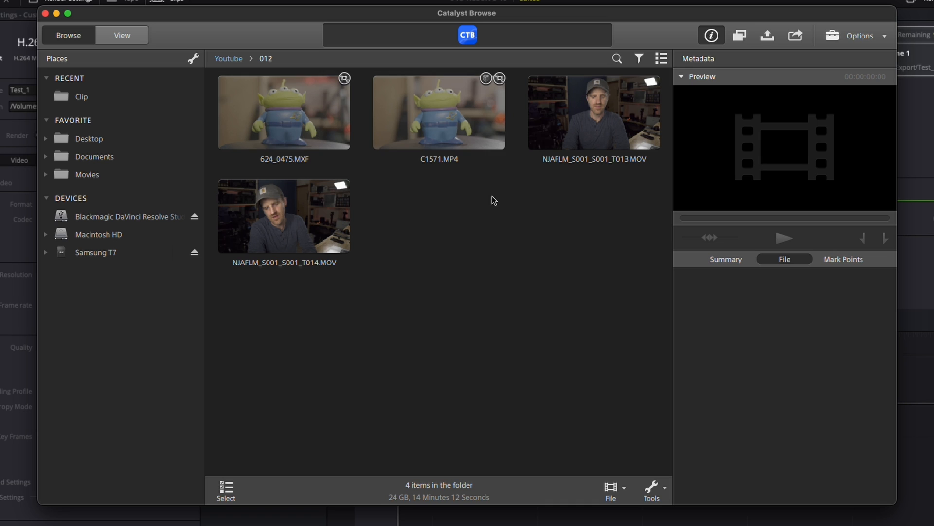
left_click(438, 112)
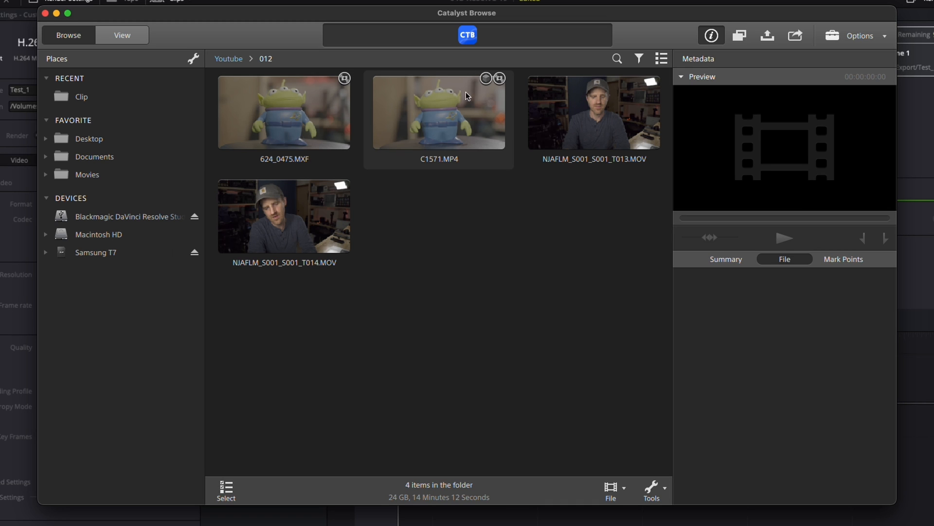
mouse_move(476, 120)
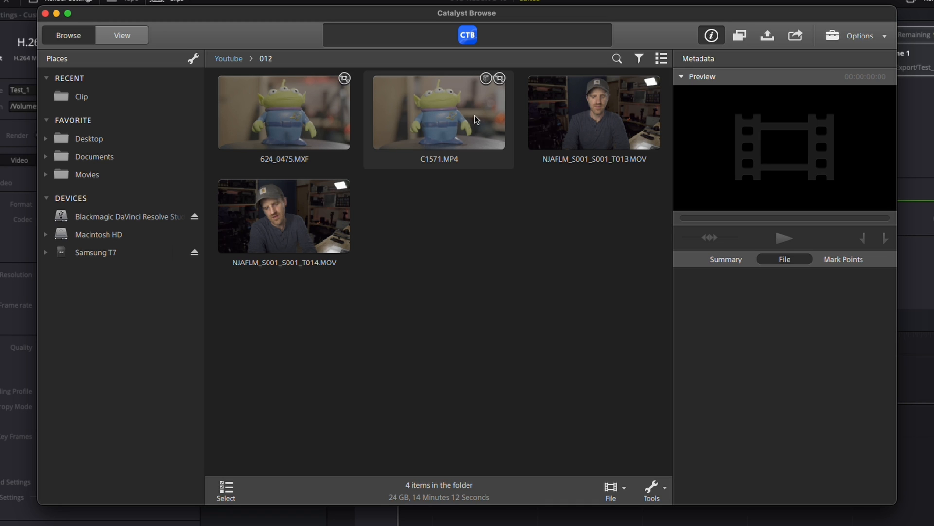
- Select 624_0475.MXF and scroll its File metadata to the Video section
left_click(284, 111)
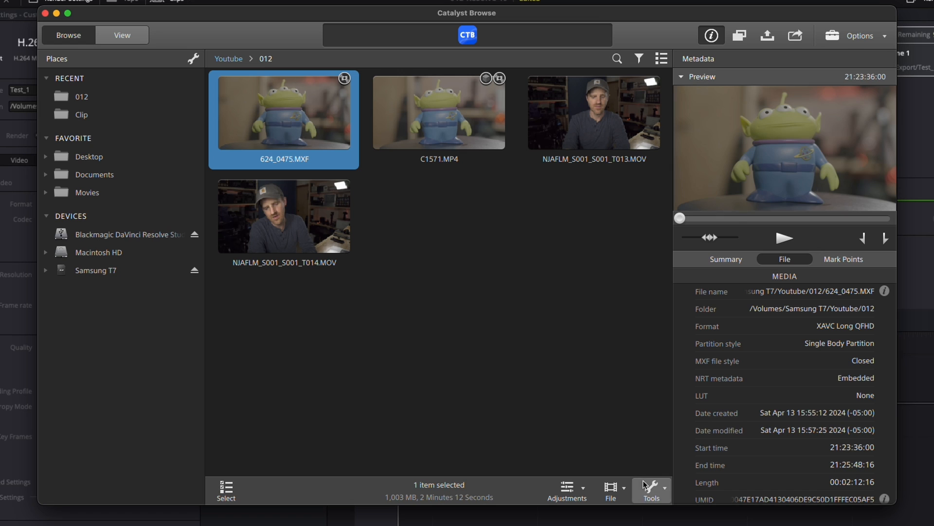
mouse_move(376, 274)
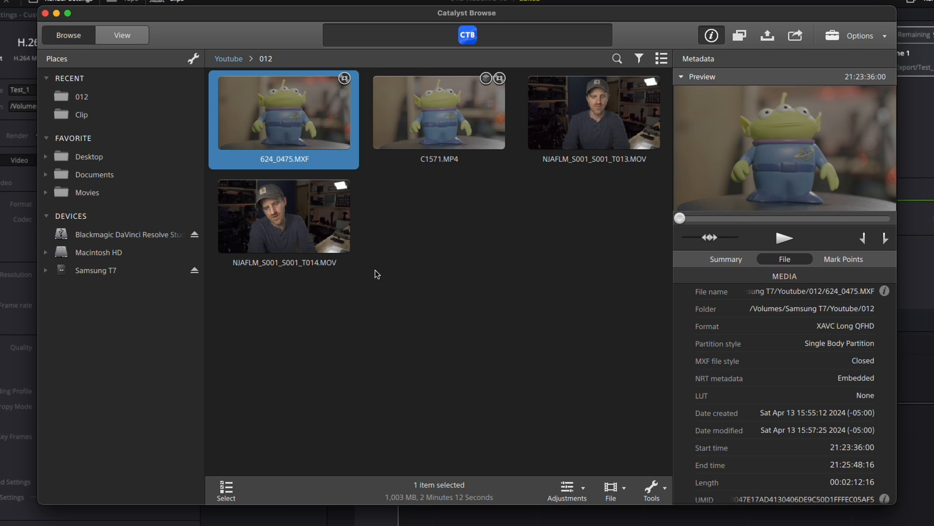
mouse_move(785, 290)
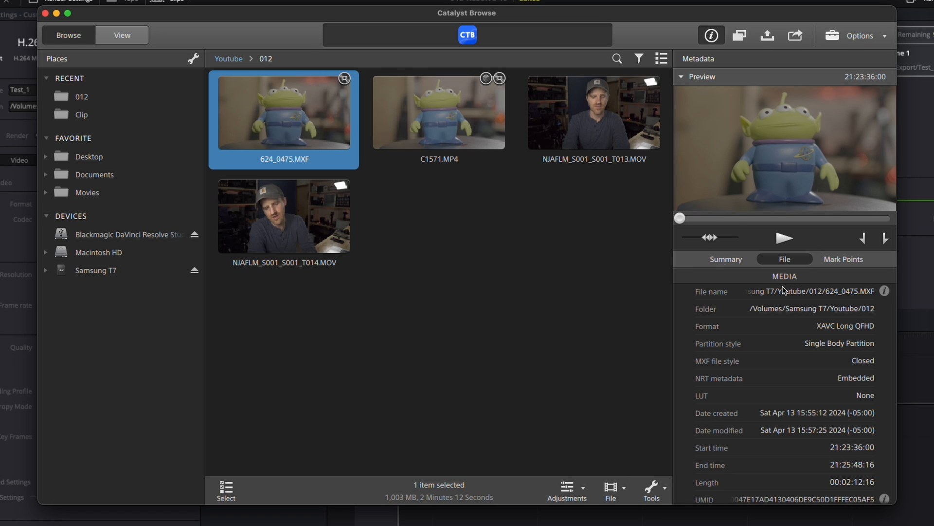
scroll("down", 3)
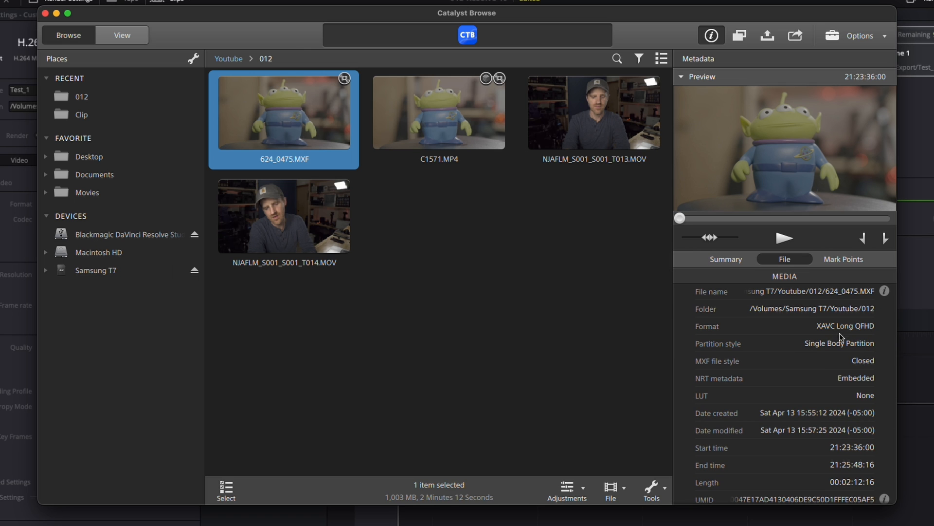
mouse_move(828, 342)
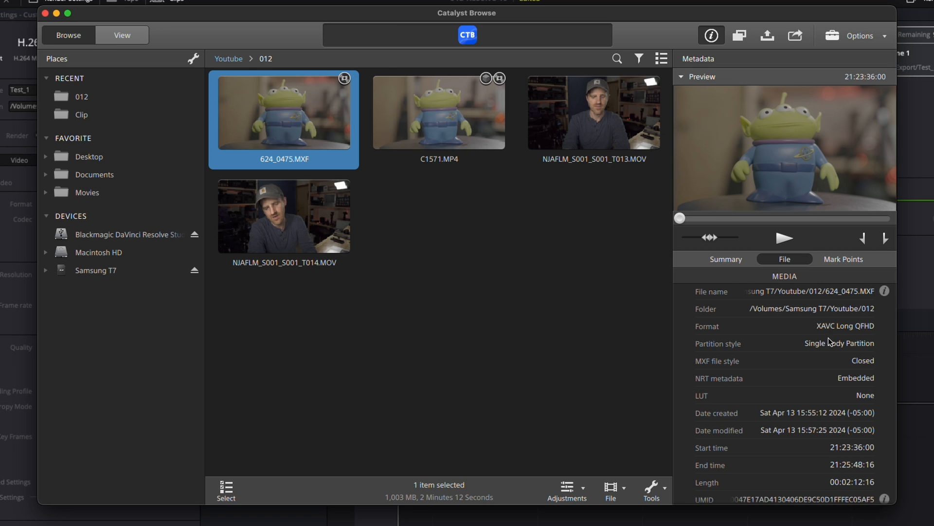
mouse_move(839, 335)
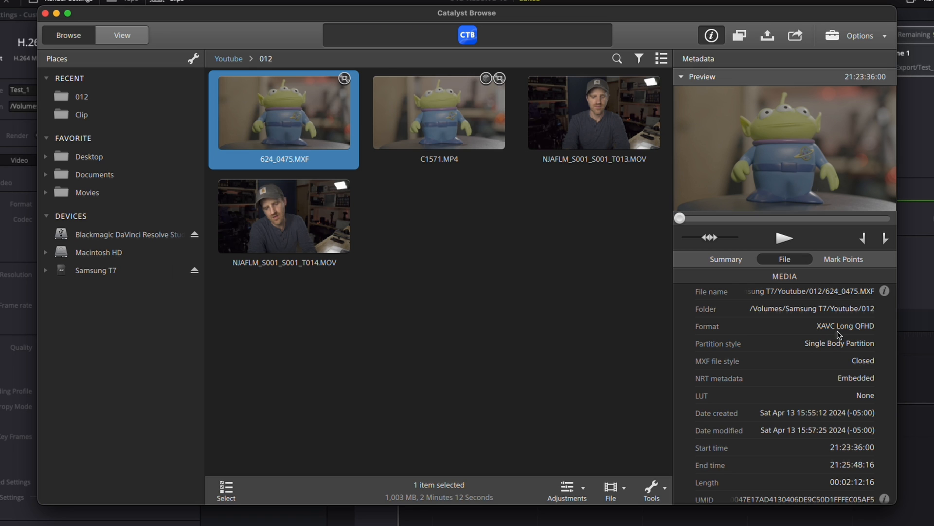
scroll("down", 3)
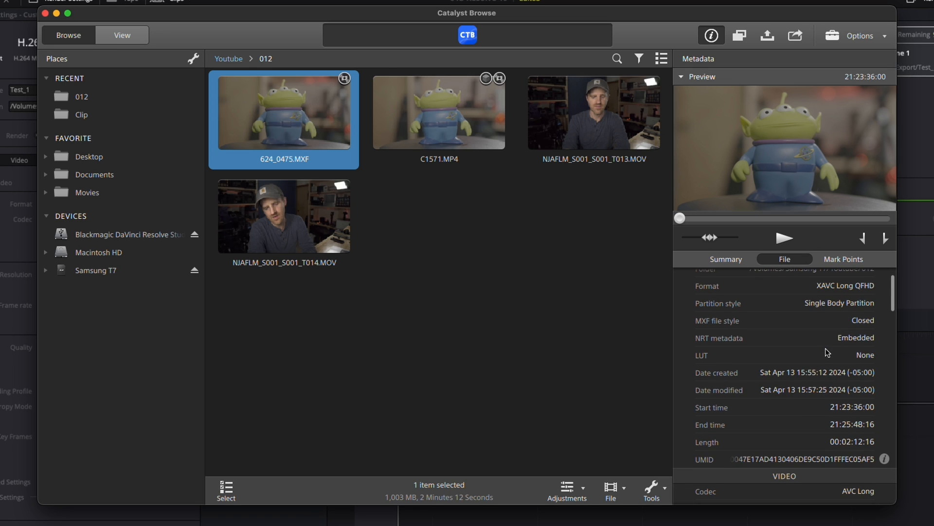
scroll("down", 3)
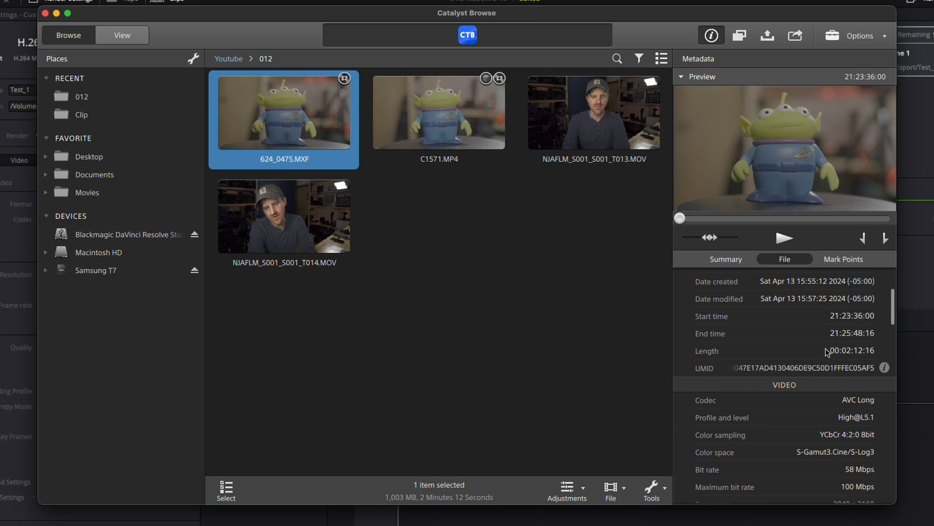